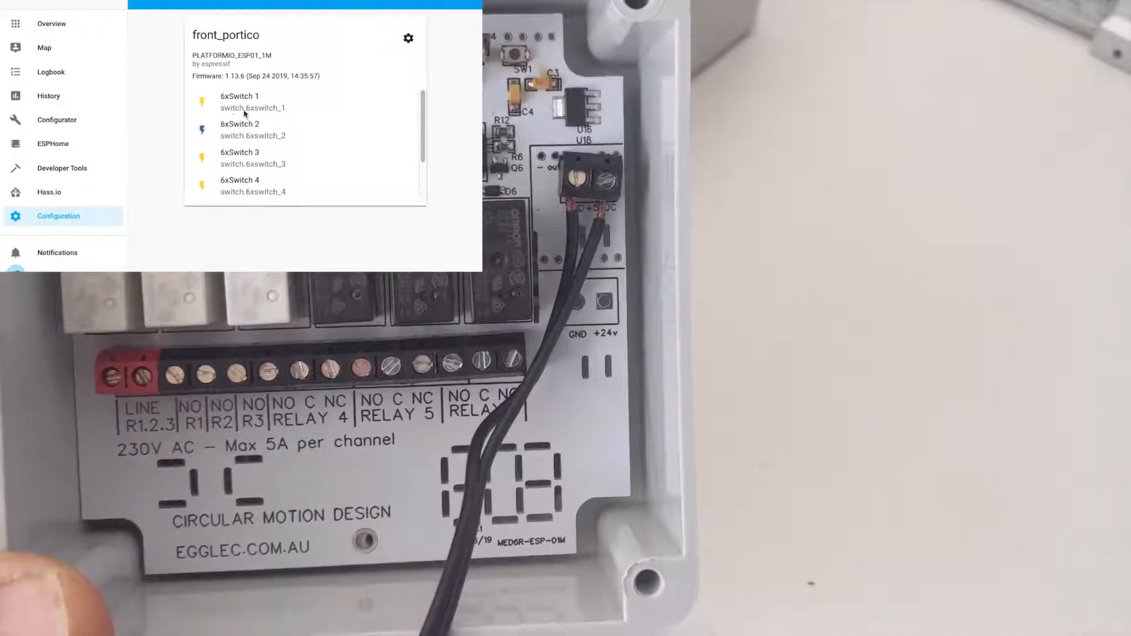
scroll(down, 3)
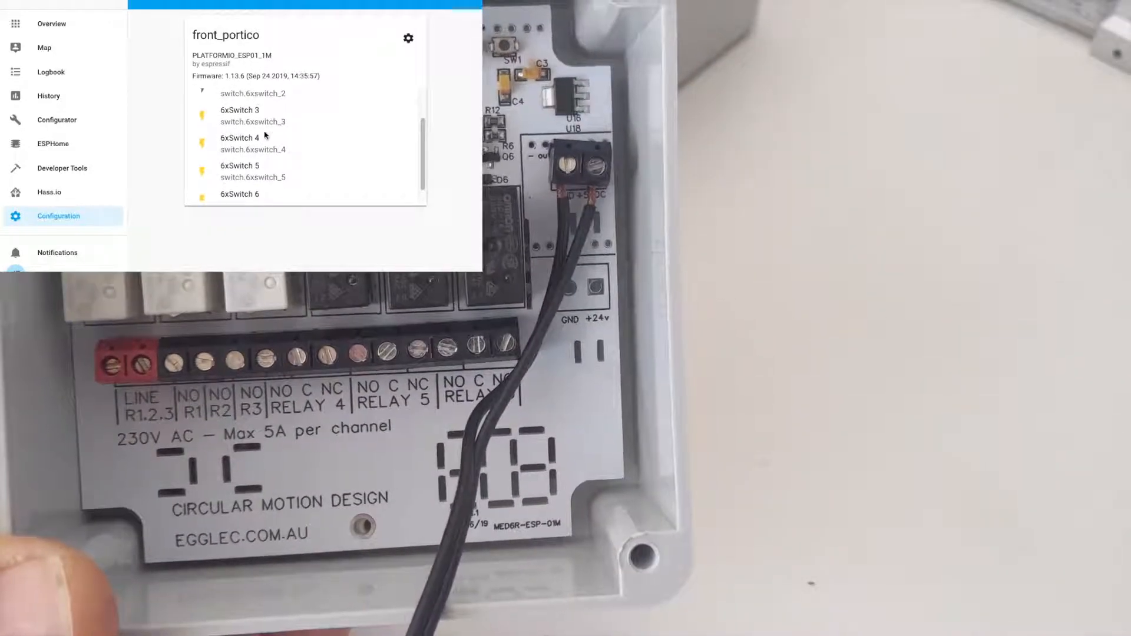